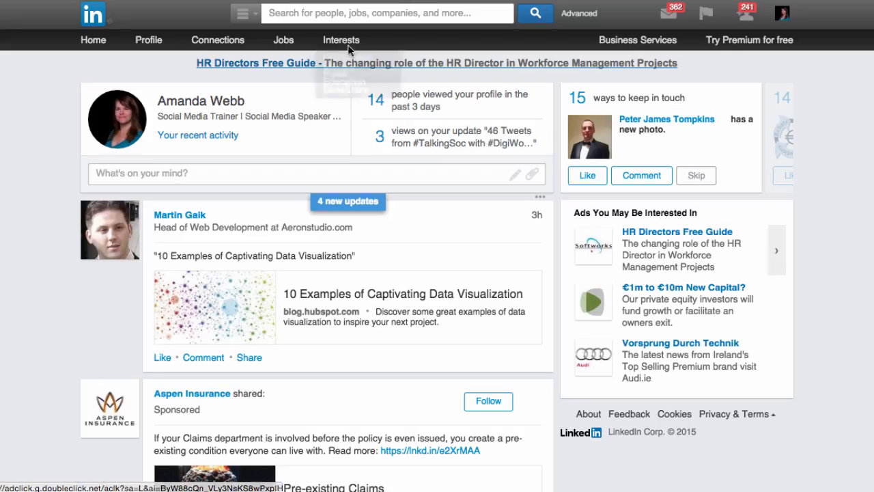
- From Interests > Companies, start a new Company Page with Create
left_click(341, 39)
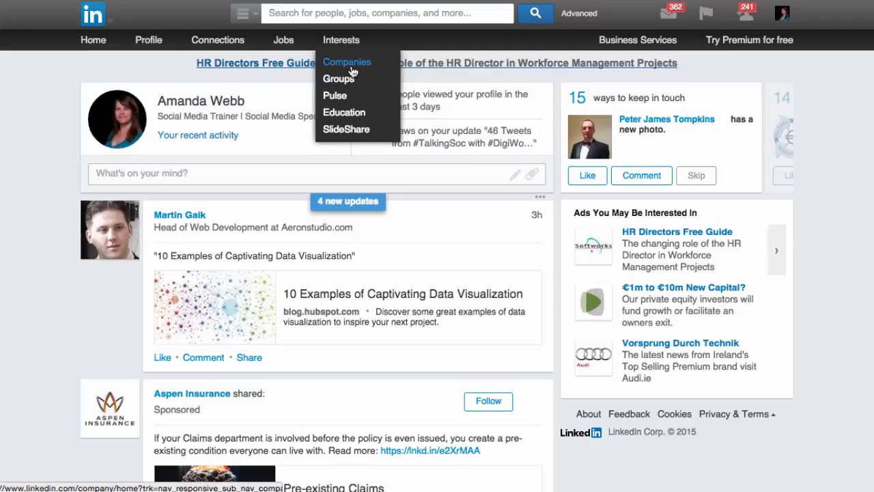
left_click(347, 62)
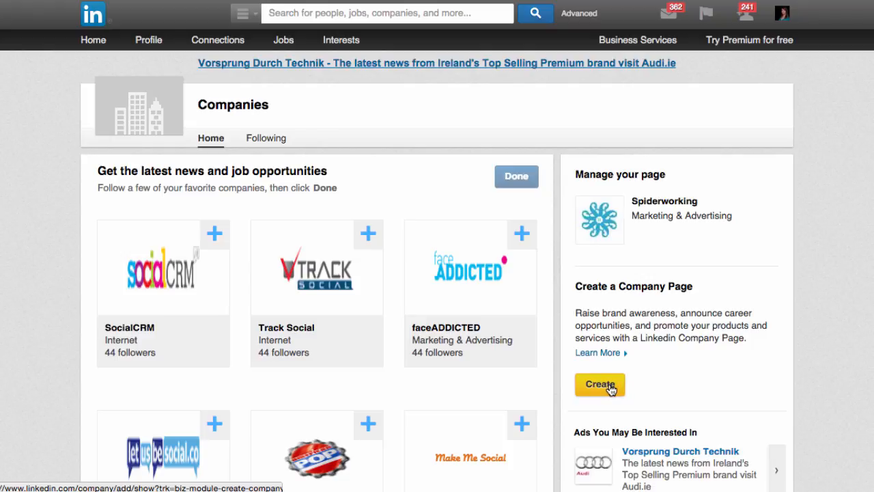
left_click(599, 384)
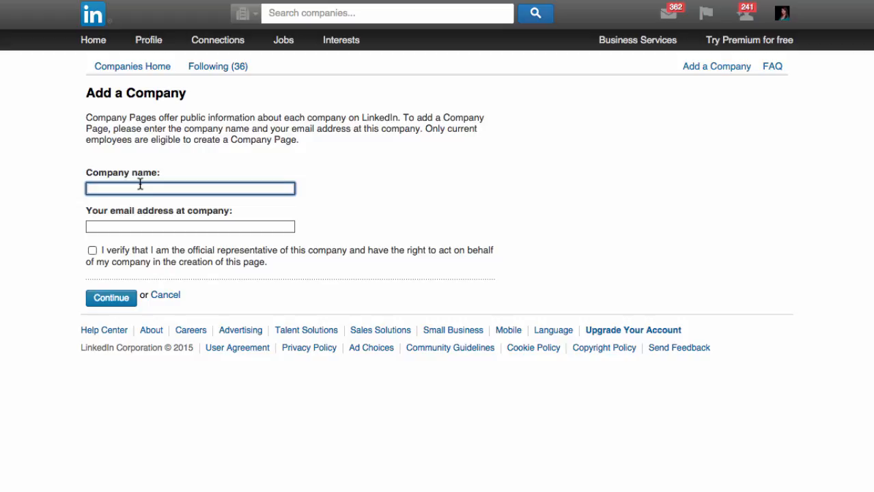
type("We Teach Social")
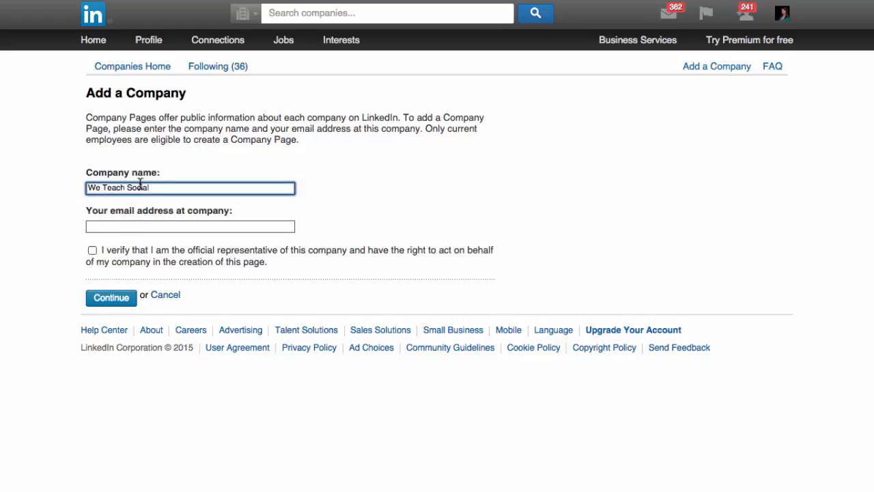
left_click(190, 226)
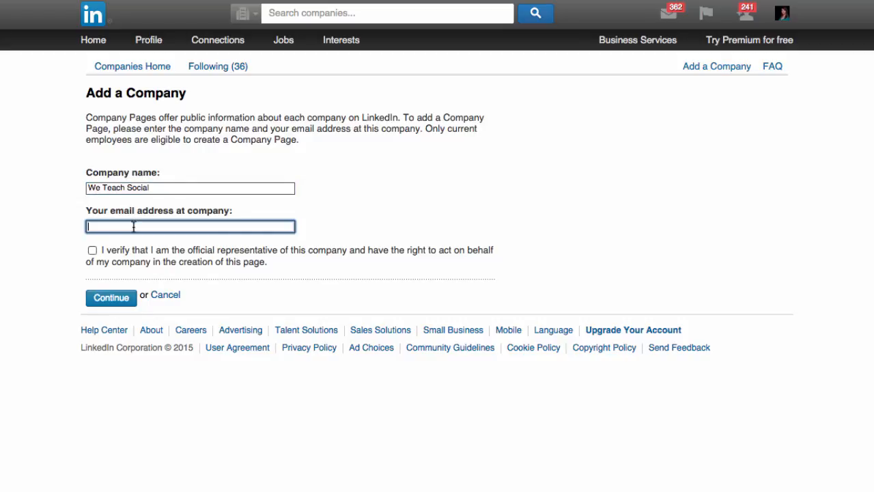
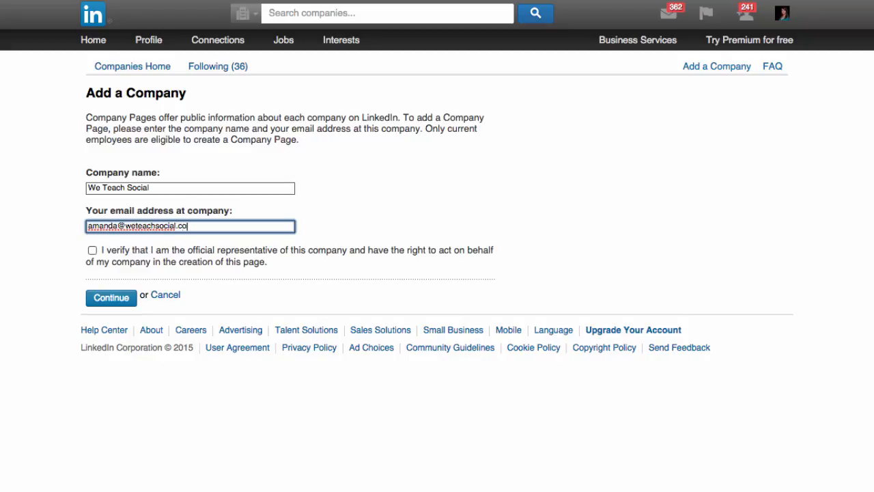
left_click(93, 250)
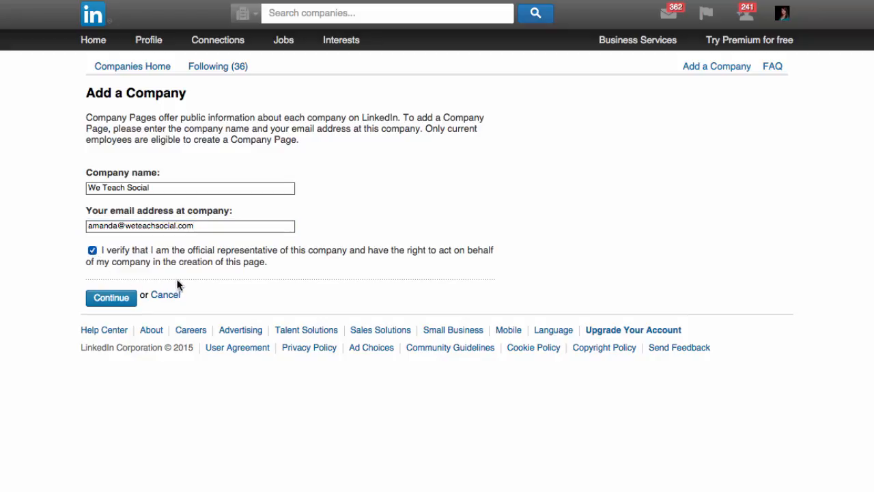
left_click(110, 297)
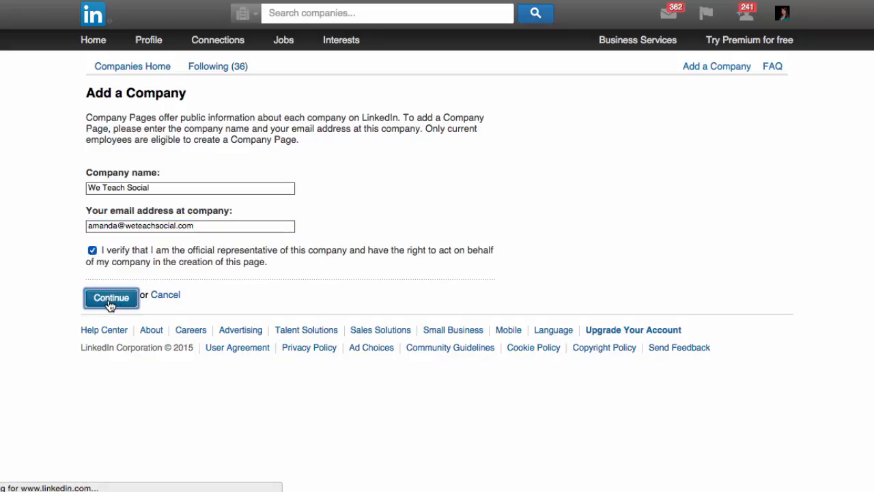
left_click(110, 298)
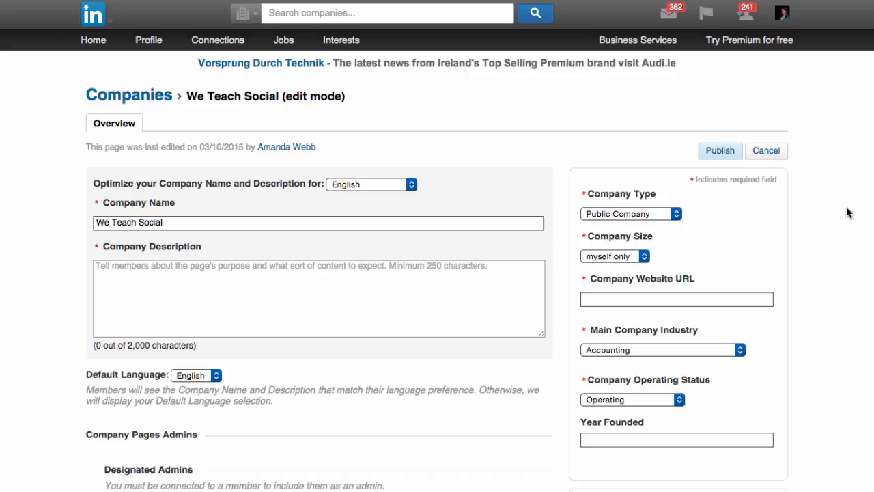
- Write the description of We Teach Social's eLearning social media training in Ireland
scroll("down", 3)
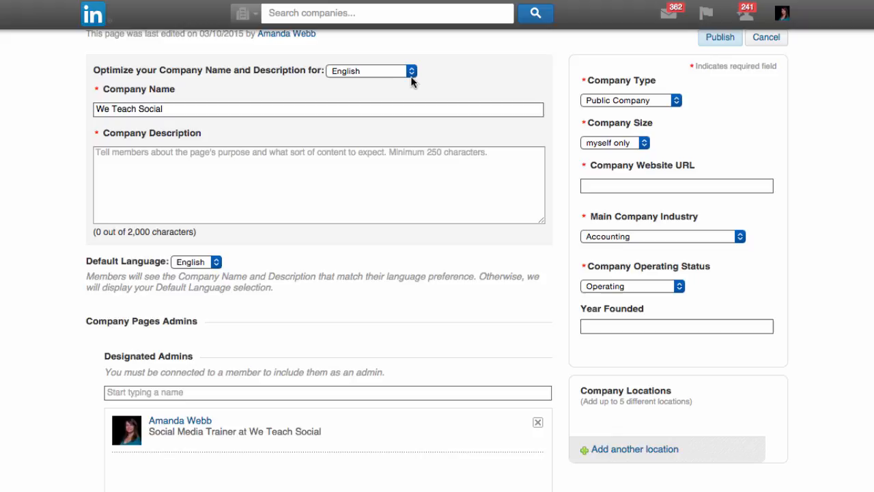
mouse_move(266, 106)
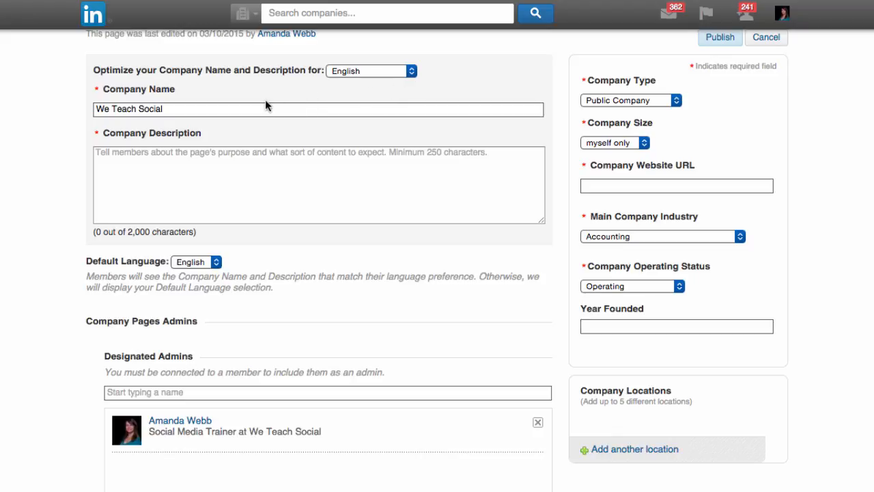
mouse_move(163, 154)
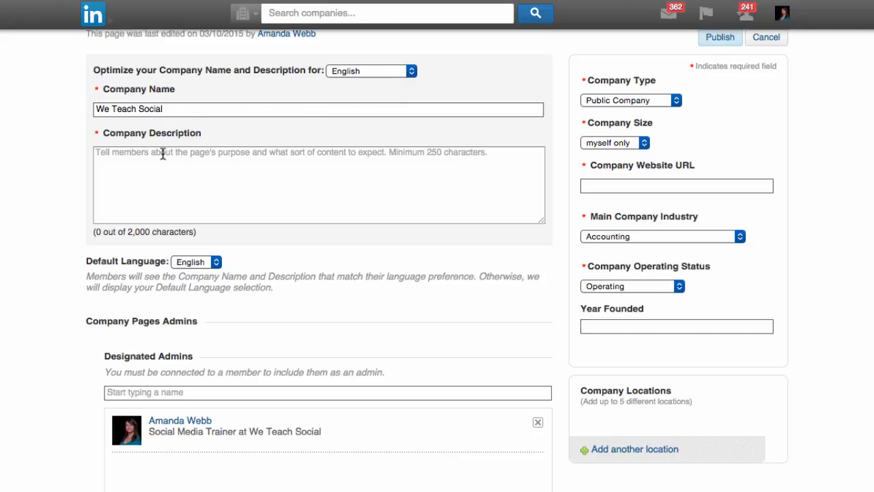
left_click(318, 184)
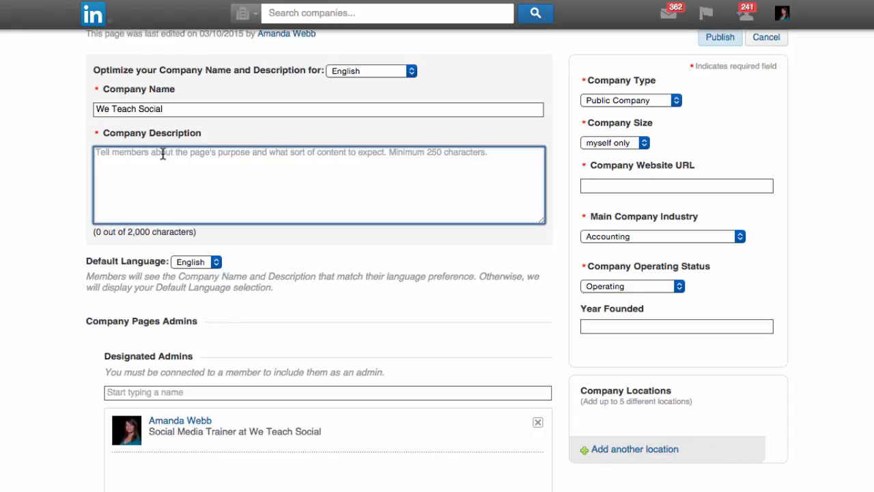
type("We")
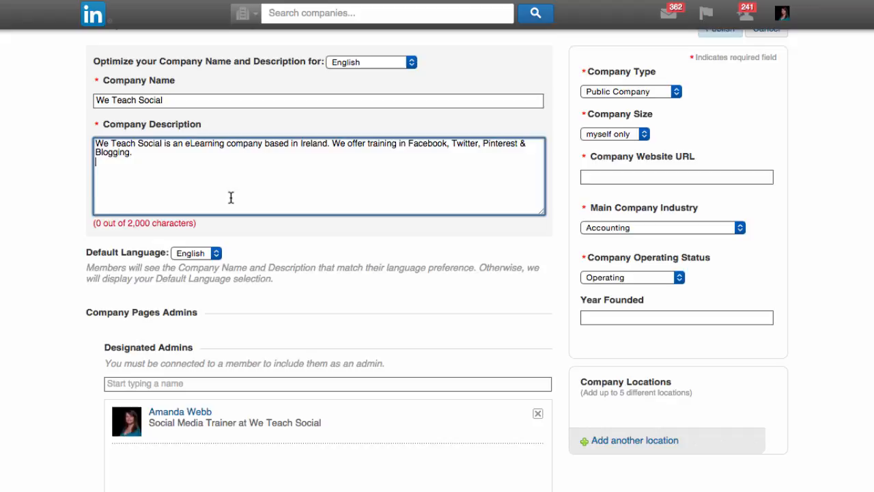
- Add Lorna as a second designated admin for the page
scroll("down", 3)
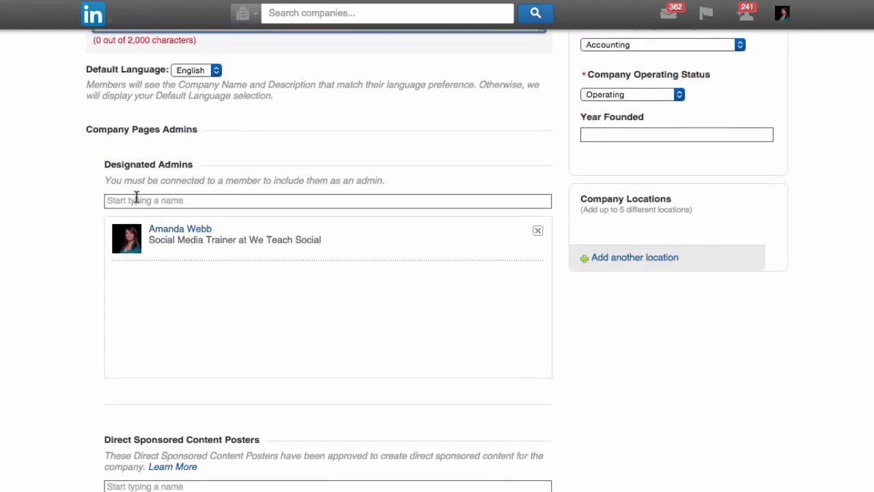
mouse_move(193, 312)
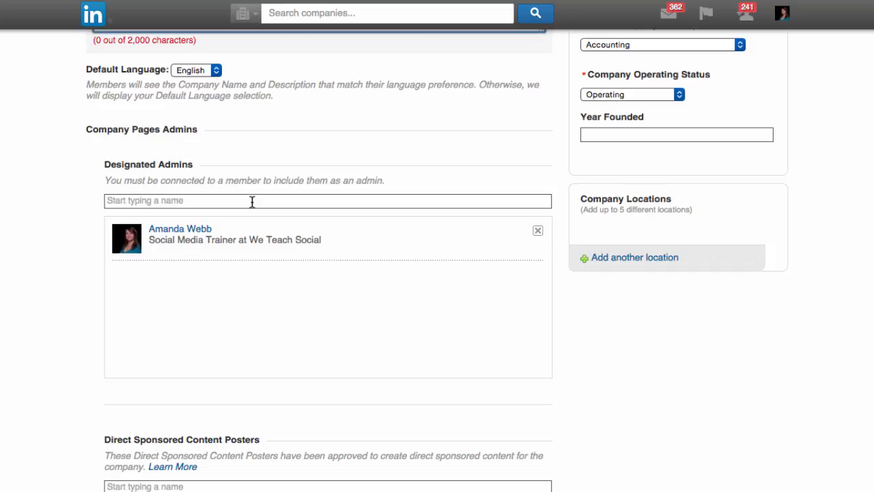
type("Lorna")
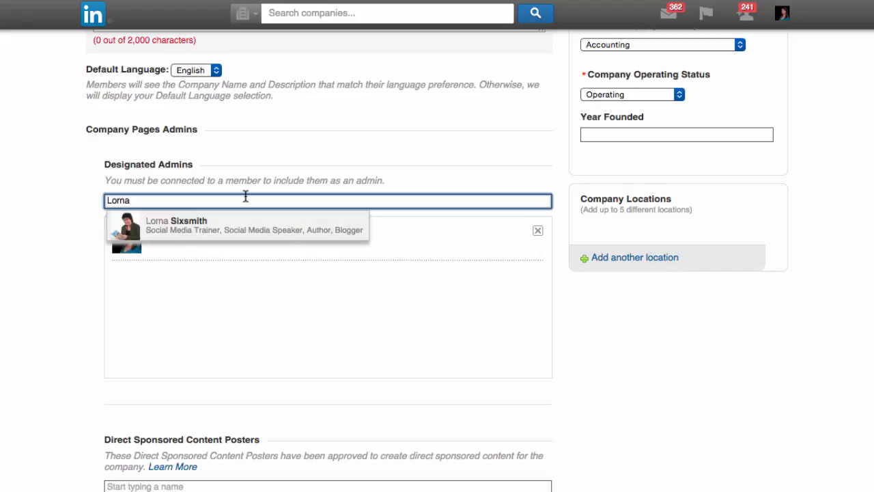
scroll("up", 3)
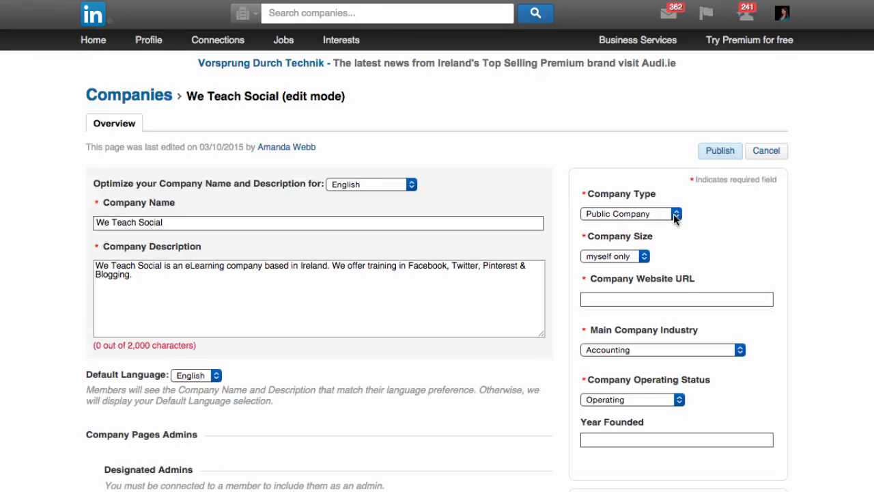
left_click(676, 213)
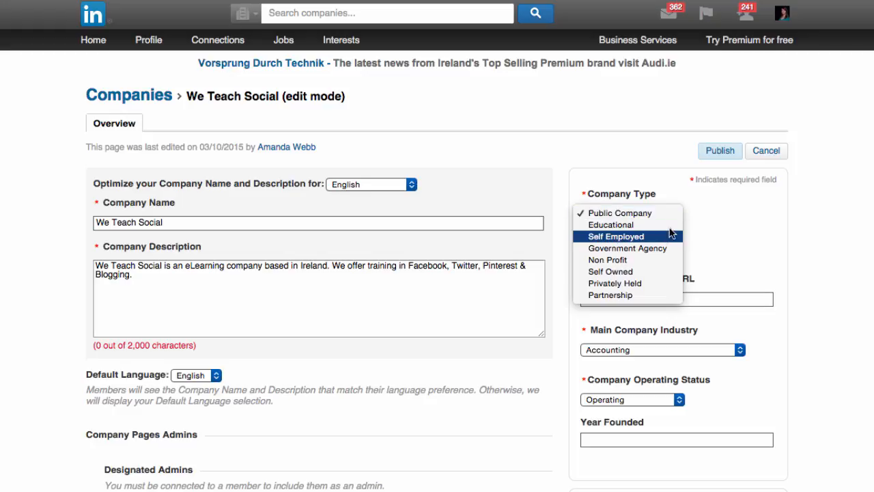
left_click(615, 237)
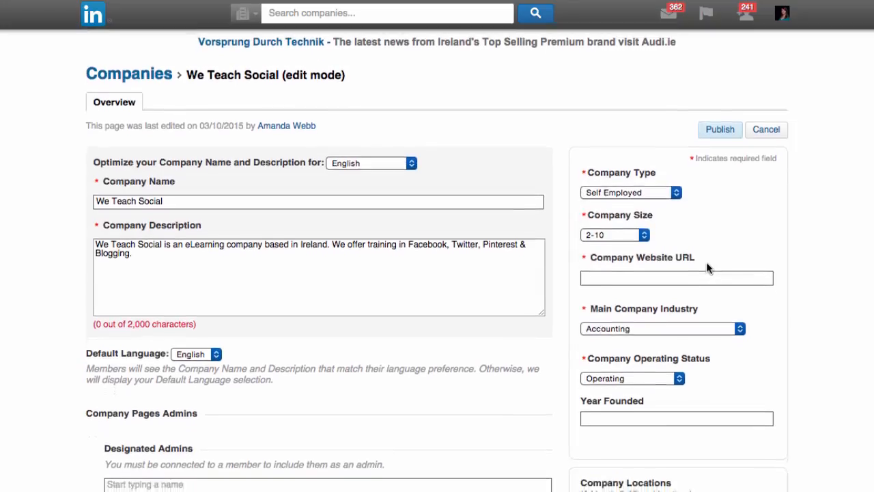
type("www.wet")
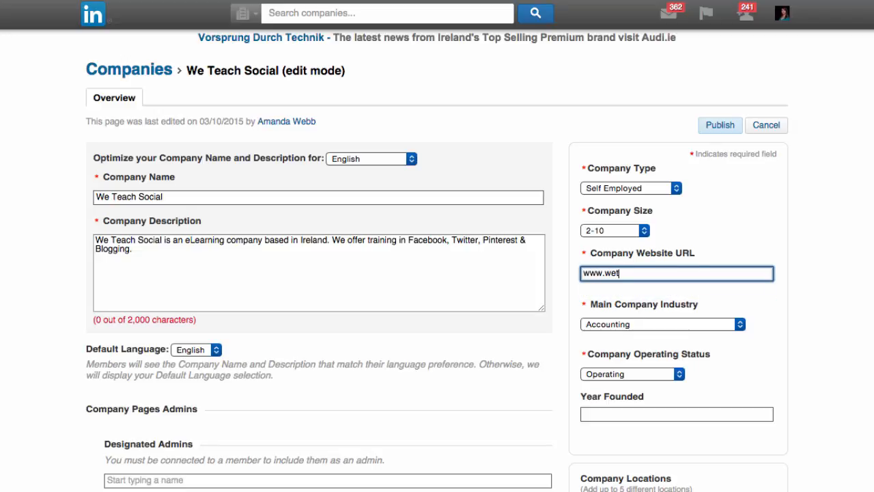
type("eachsocial.com")
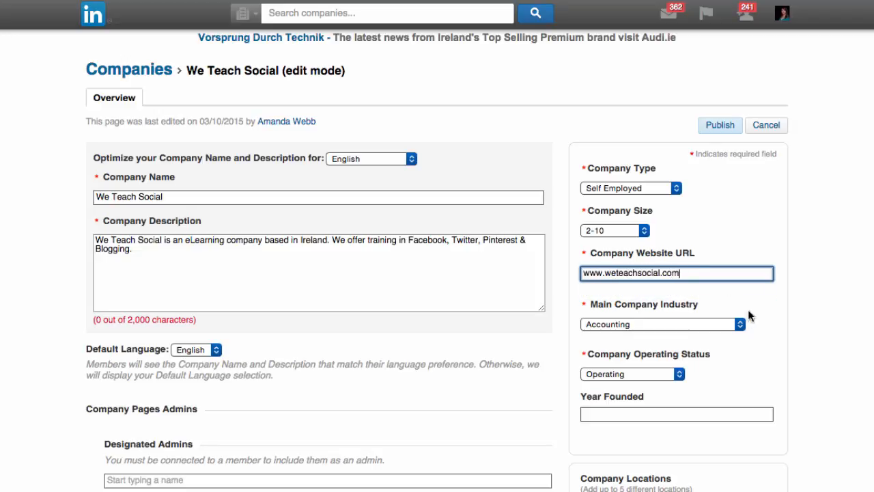
- Choose the E-learning industry and enter 2013 as the founding year
left_click(739, 324)
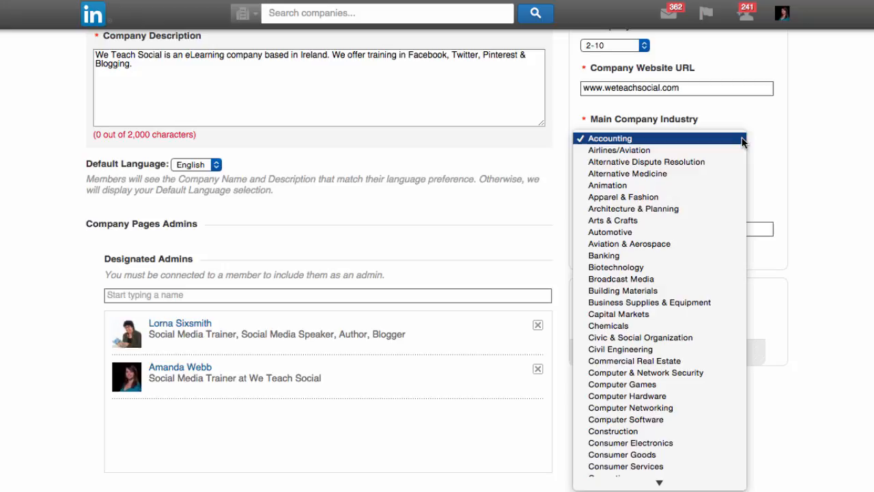
scroll("down", 3)
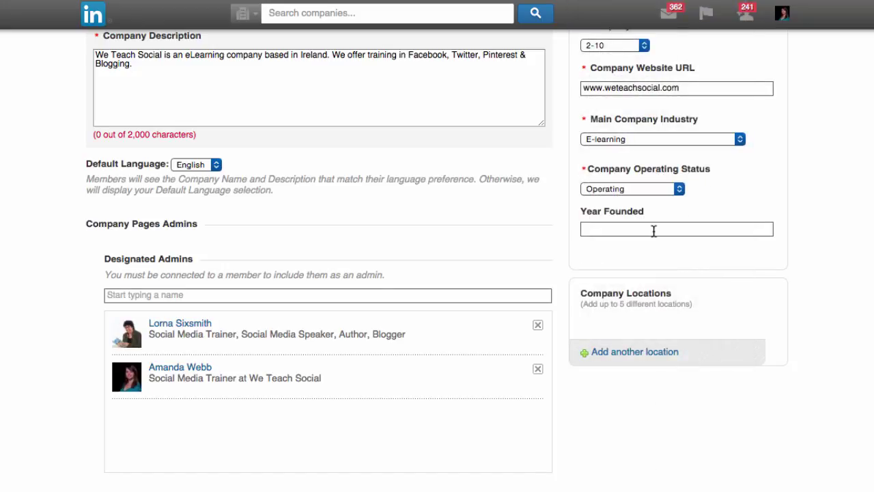
type("2013")
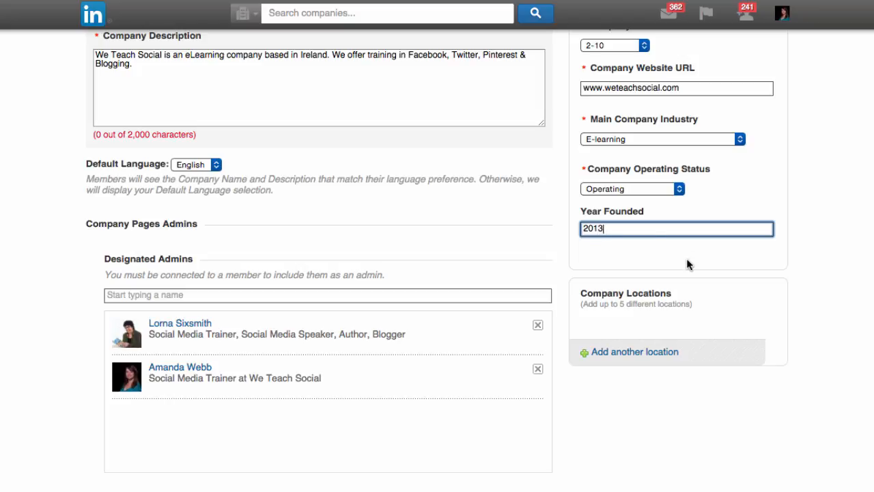
scroll("down", 3)
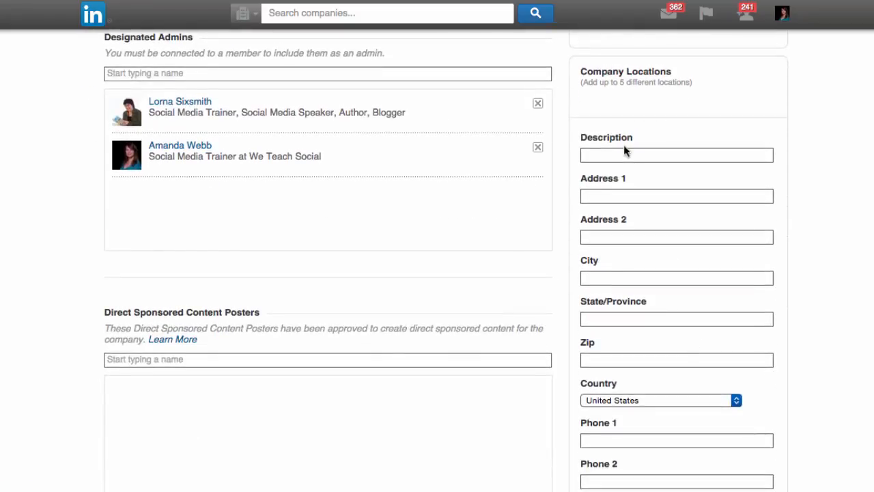
- Enter city Crettyard, province Loais, and country Ireland for the company location
type("Cre")
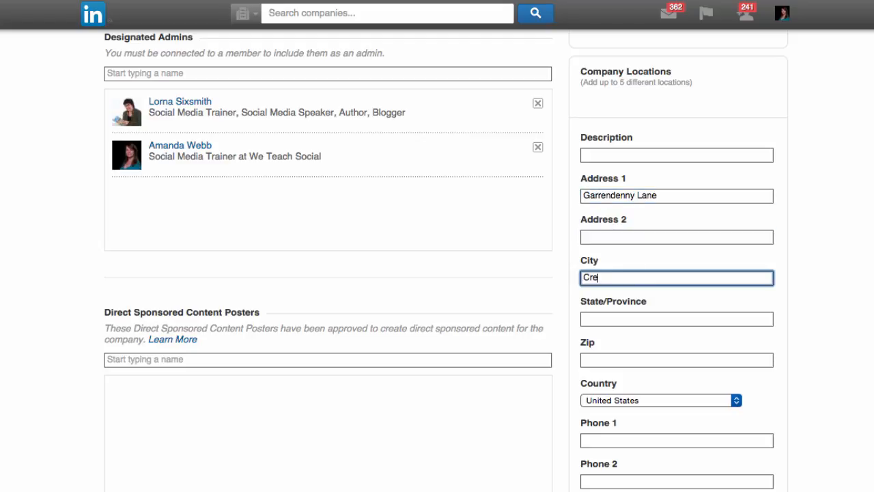
type("Loais")
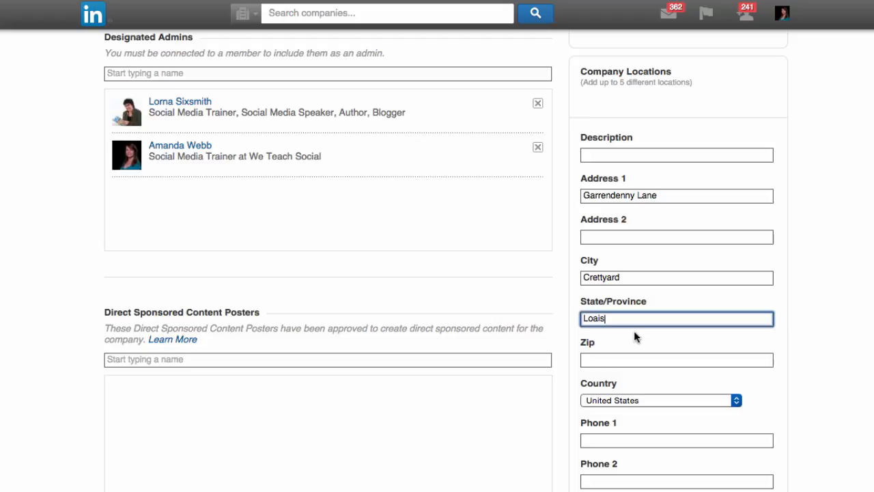
scroll("down", 3)
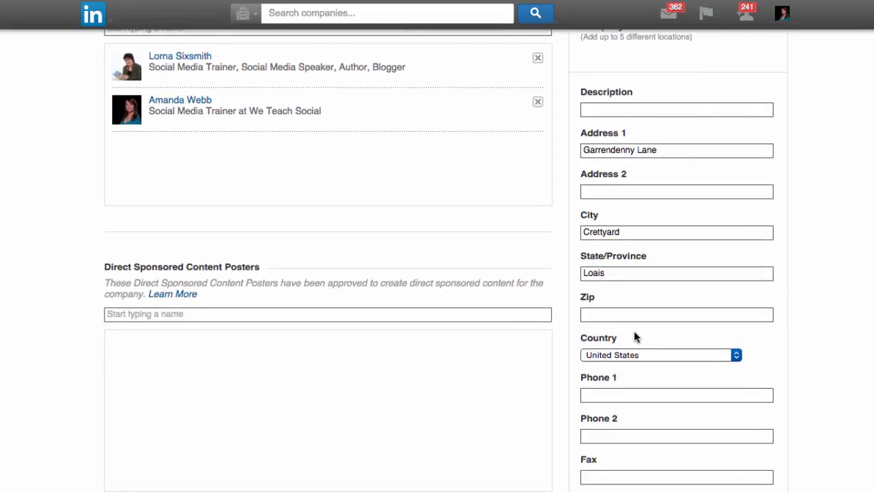
left_click(660, 354)
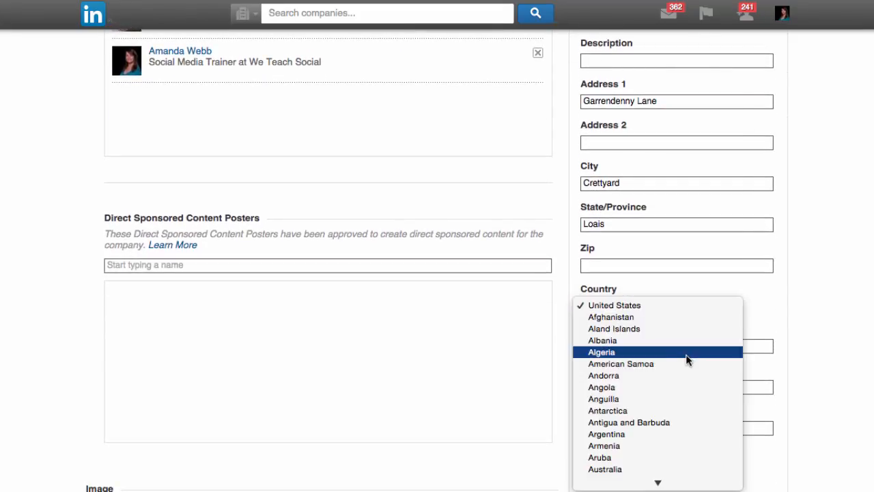
scroll("down", 3)
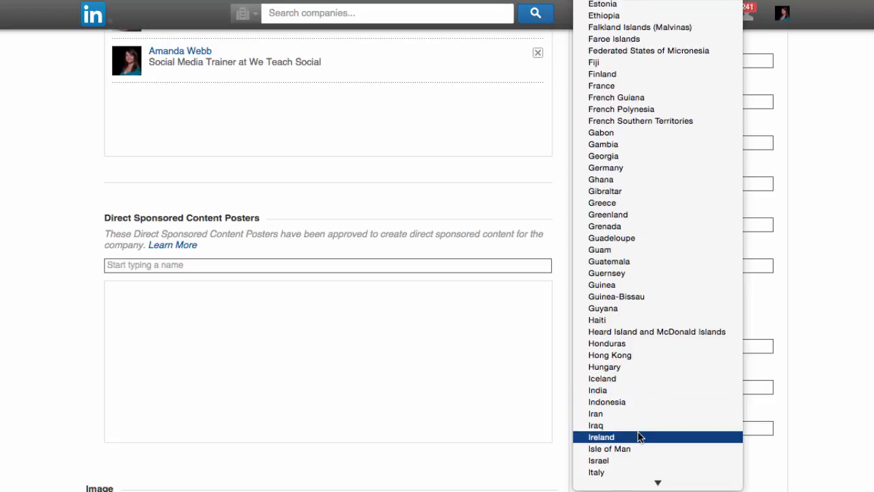
left_click(601, 437)
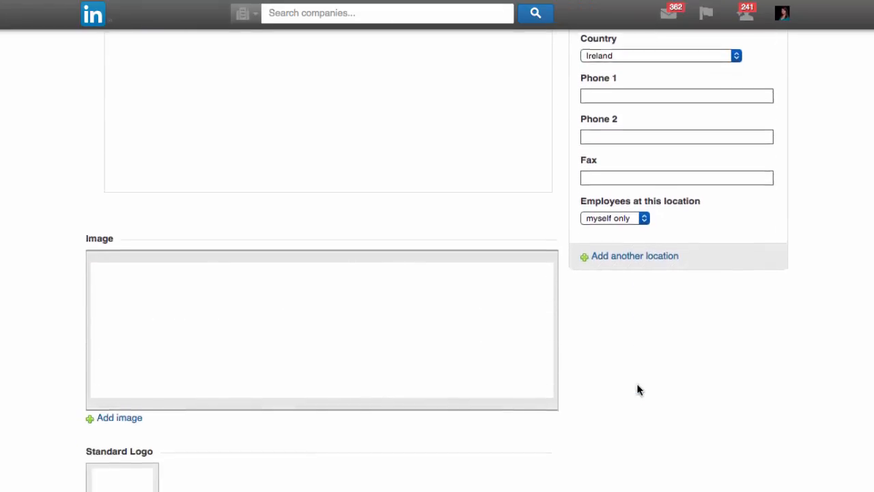
scroll("down", 3)
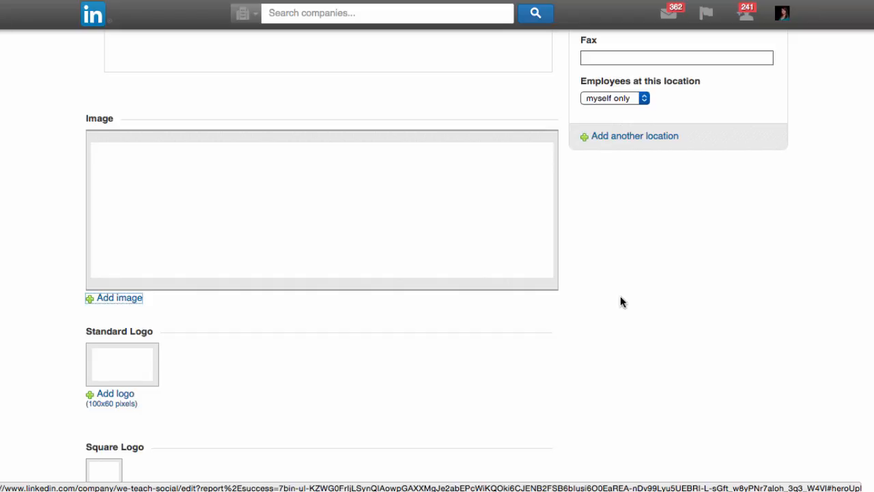
mouse_move(544, 367)
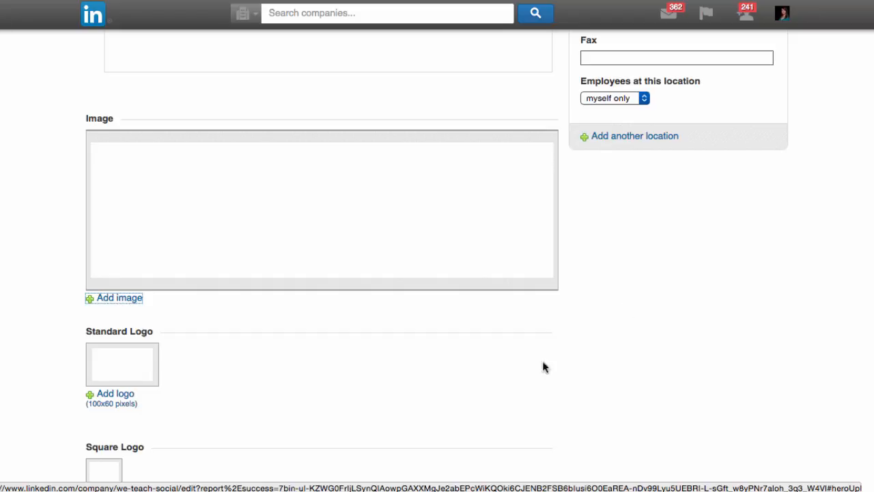
mouse_move(119, 297)
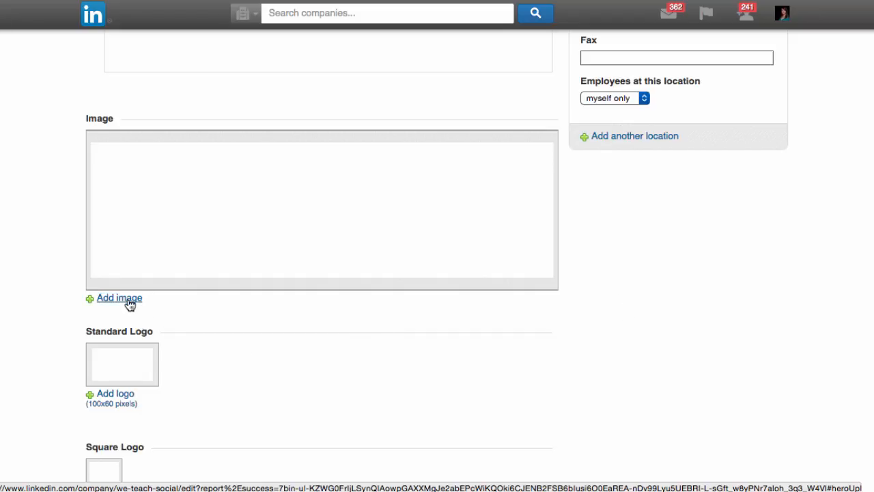
- Bring up the Add Image dialog for the page header image
left_click(118, 297)
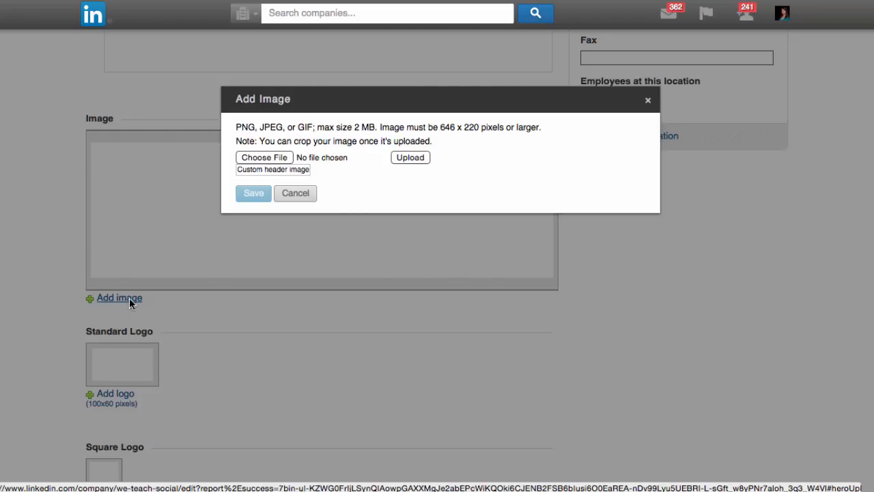
mouse_move(484, 155)
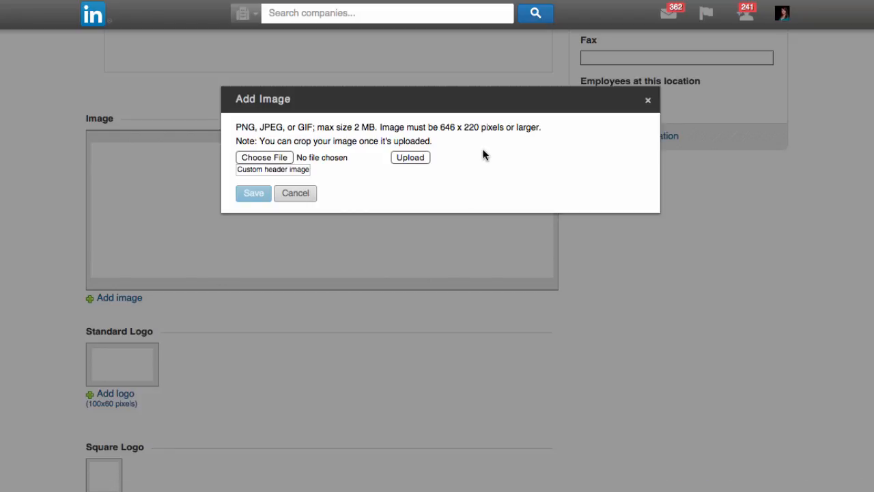
mouse_move(459, 138)
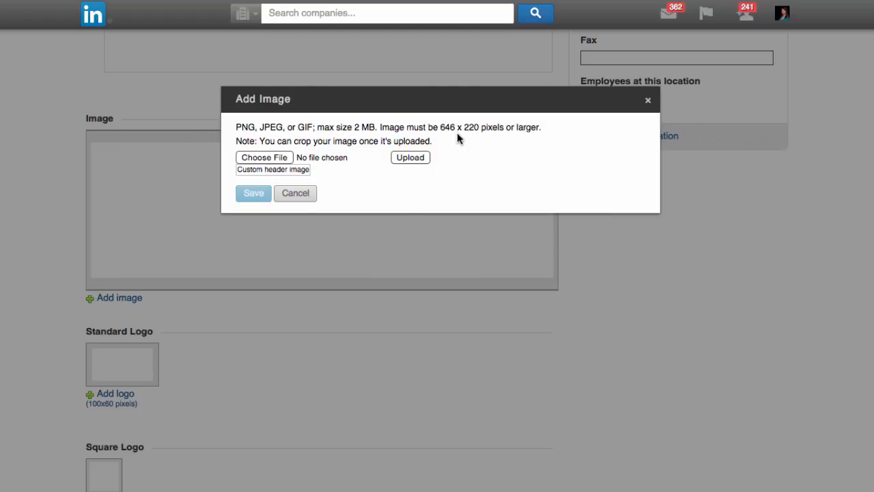
- Upload linkedinHeader.png, crop it to full width, and save it as the header
left_click(264, 157)
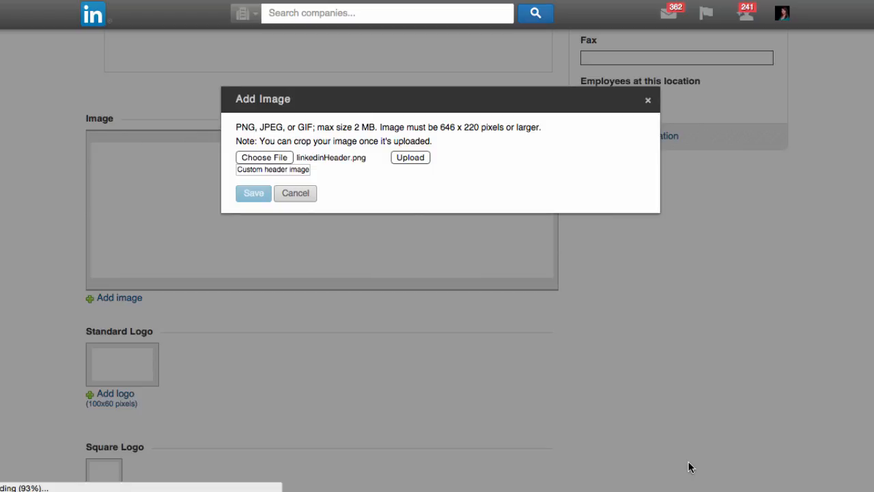
left_click(410, 157)
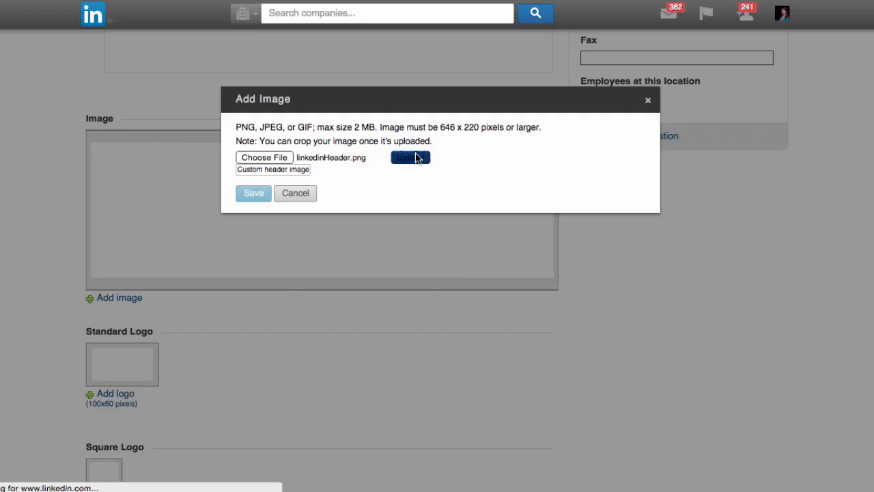
left_click(410, 157)
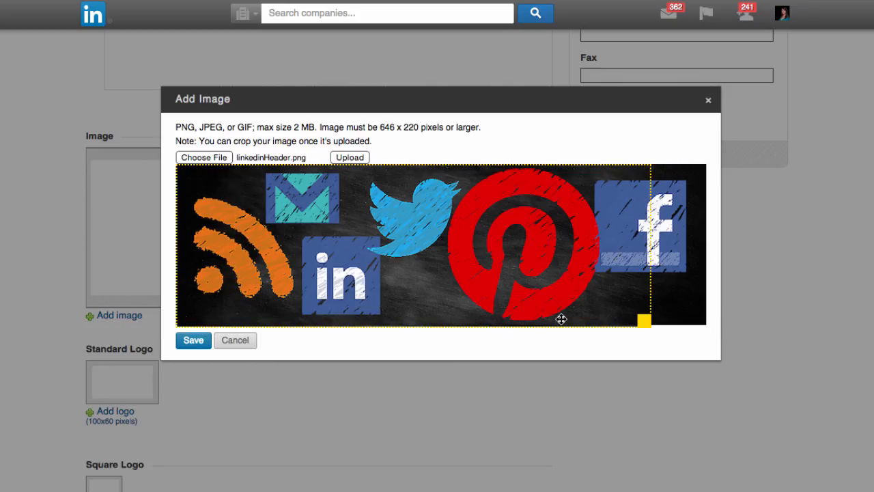
left_click_drag(646, 321, 700, 321)
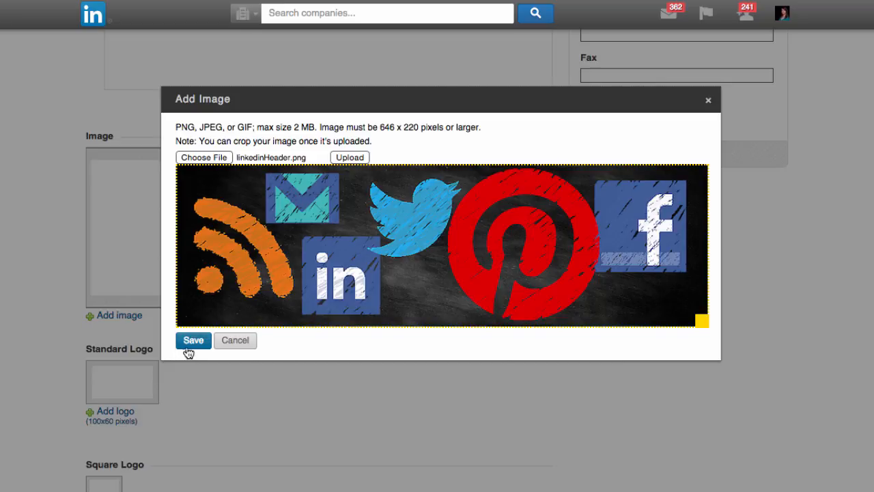
left_click(193, 340)
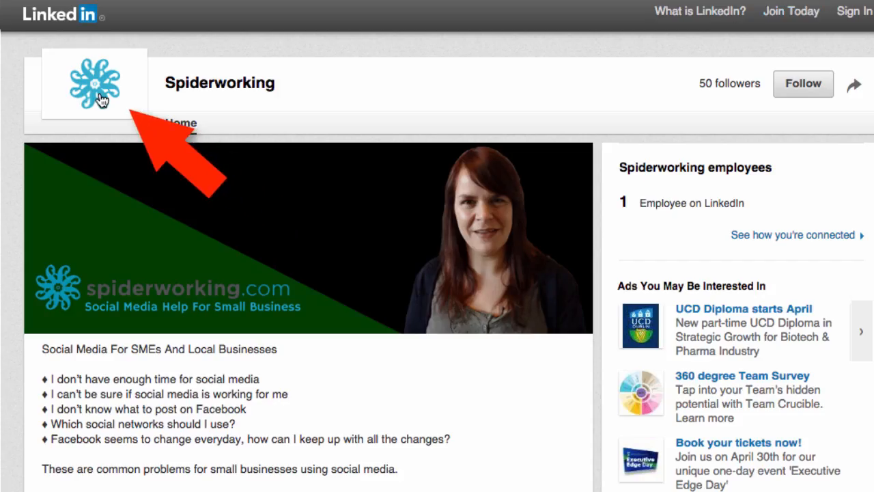
mouse_move(227, 258)
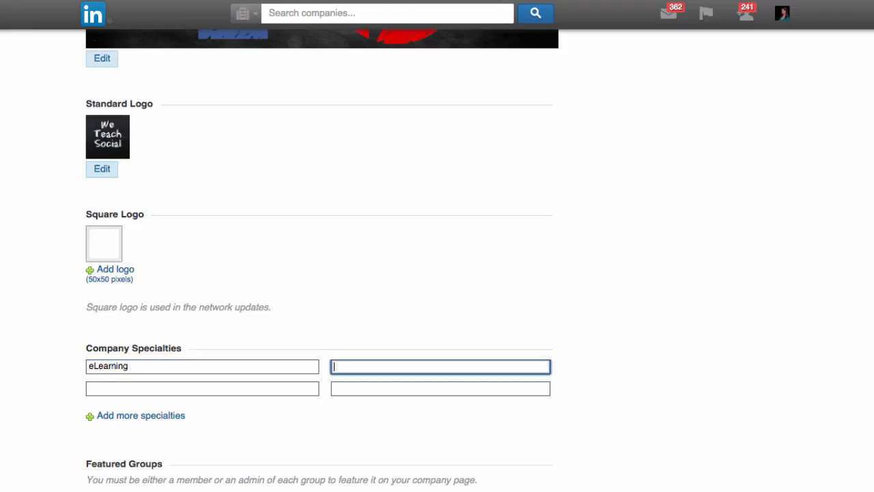
- Add 'Social Media Training' and 'Blog Training' as company specialties
type("Social Media Tr")
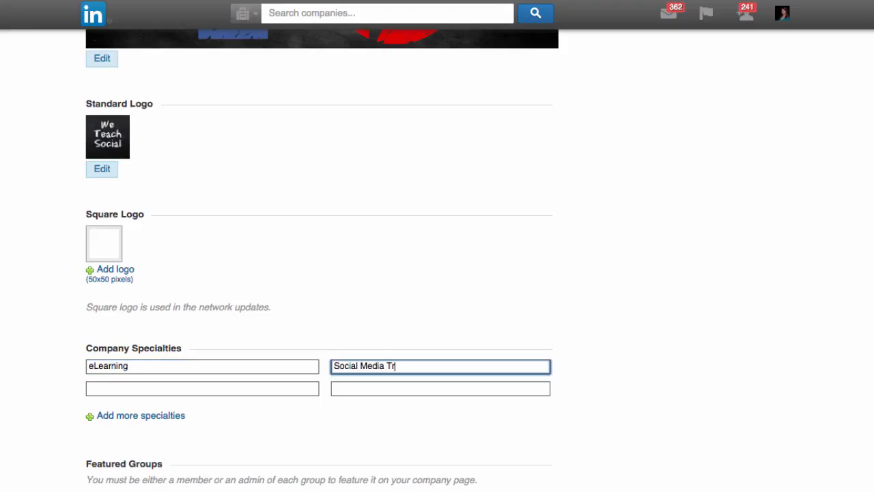
type("Blog Training")
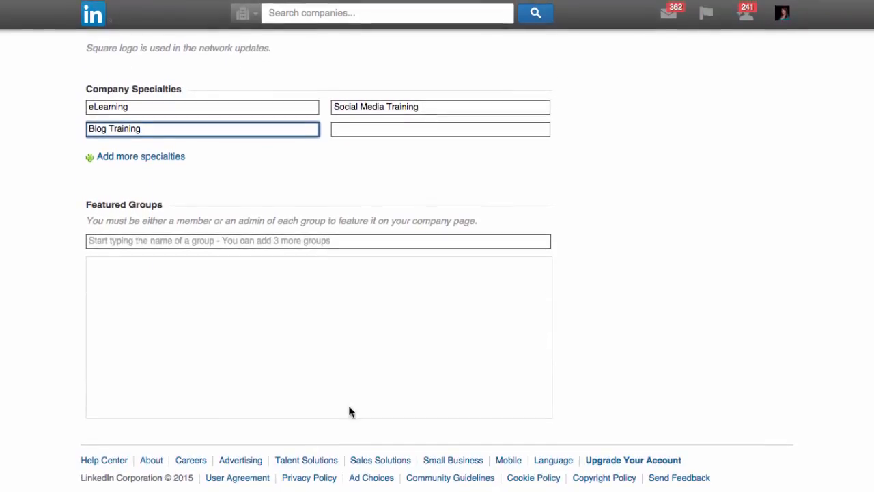
left_click(318, 240)
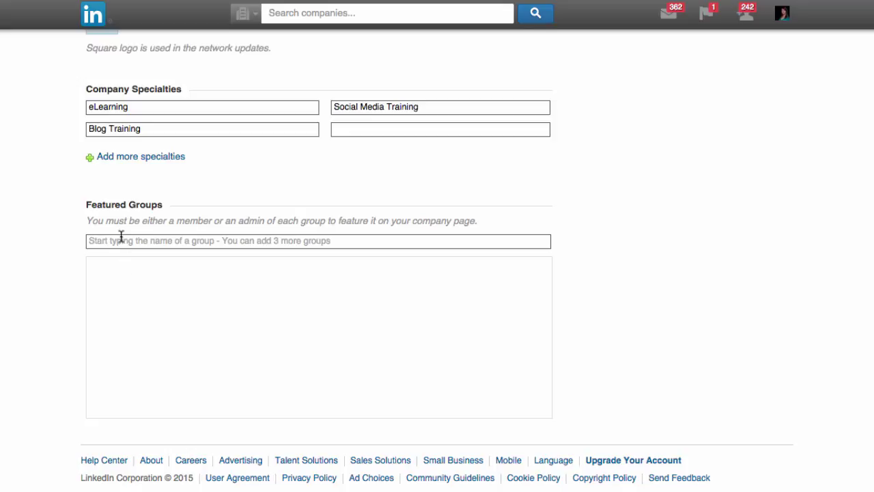
left_click(318, 240)
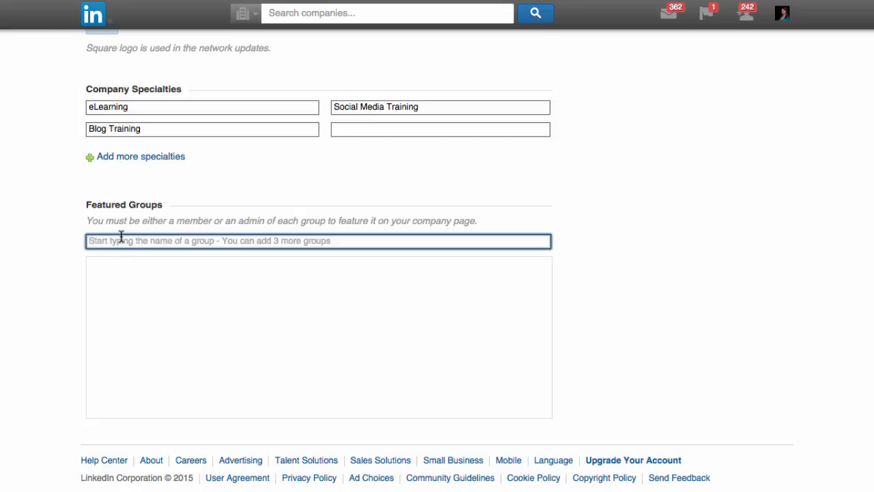
- Feature the Facebook for Business Ireland group and publish the company page
type("Facebook")
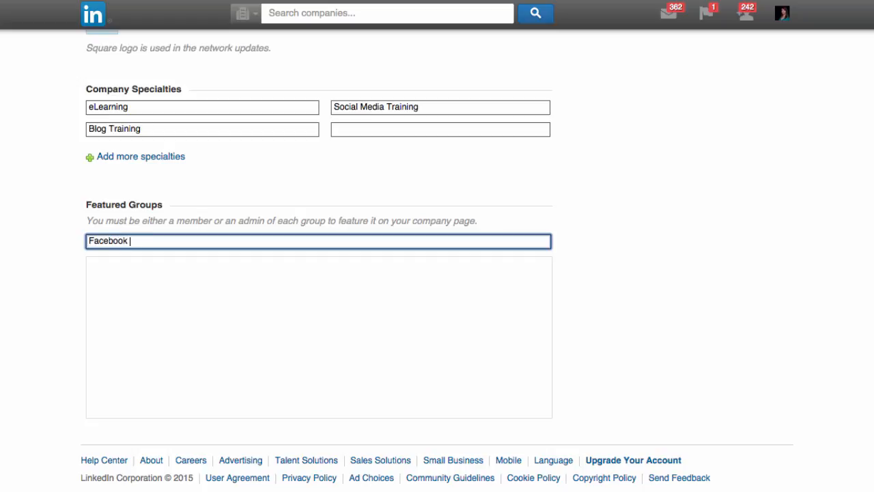
type("Facebook")
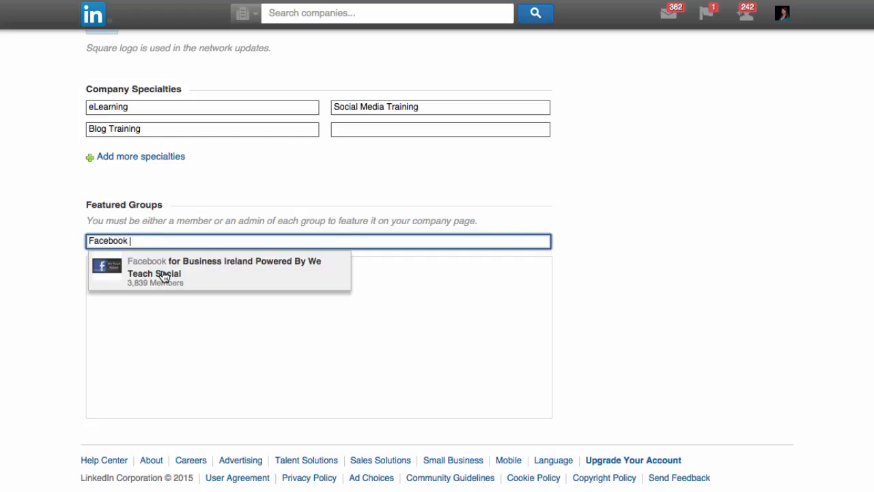
scroll("up", 3)
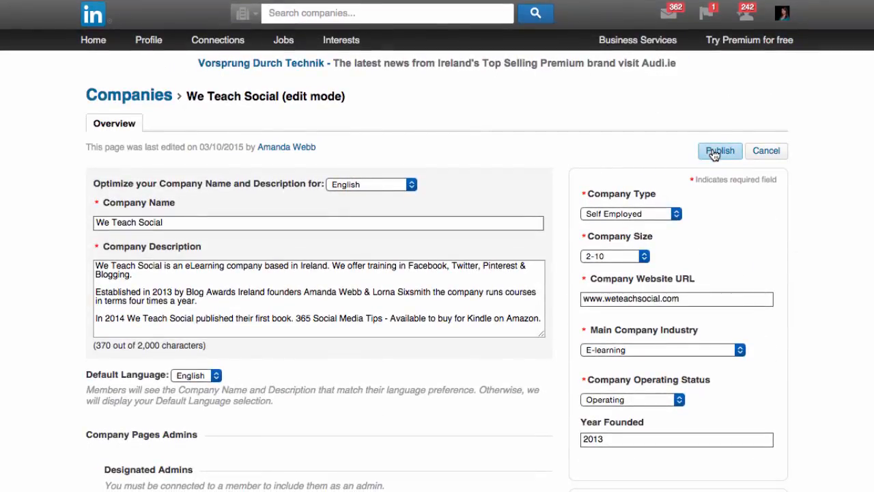
left_click(719, 151)
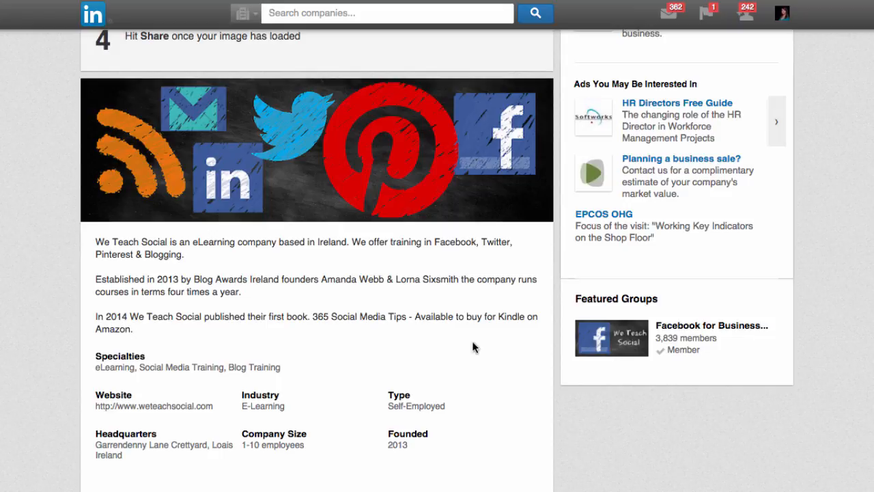